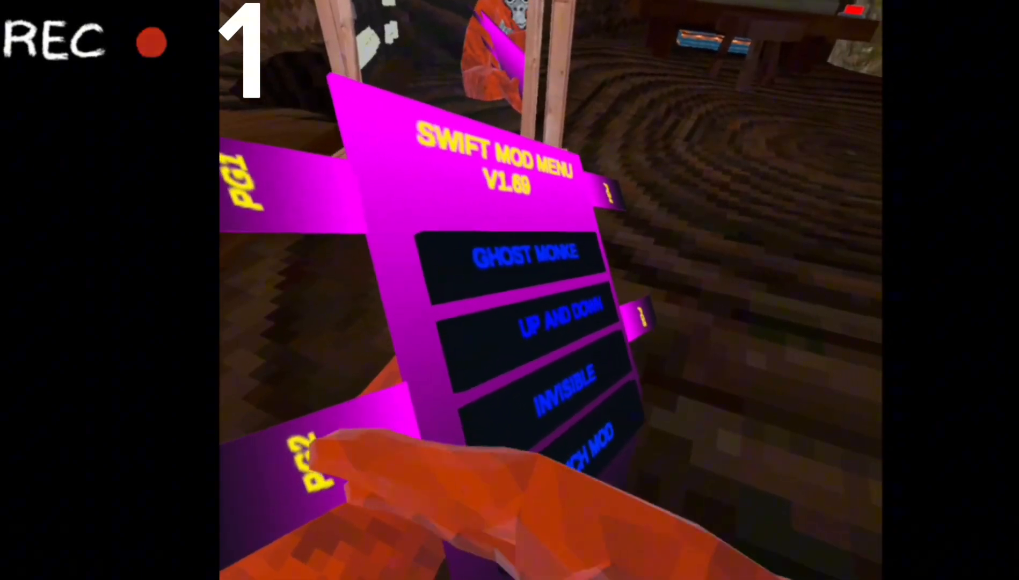
Step: Press a mod button such as Ghost Monke or Invisible in the Swift Mod Menu V1.69
{"action": "left_click", "coordinate": [533, 319]}
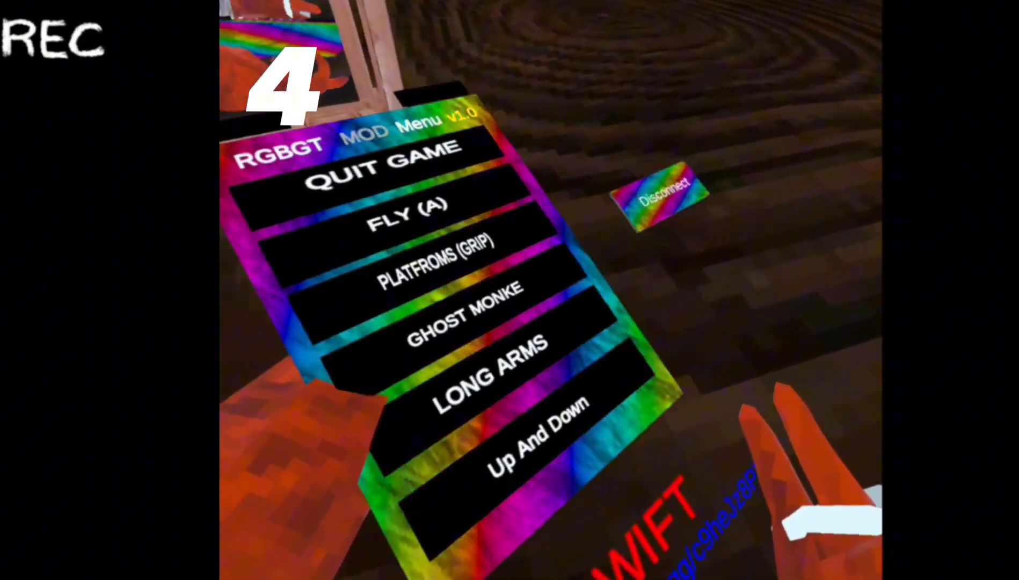
Step: Tap a mod button such as FLY (A) or LONG ARMS in the RGBGT menu
{"action": "left_click", "coordinate": [526, 469]}
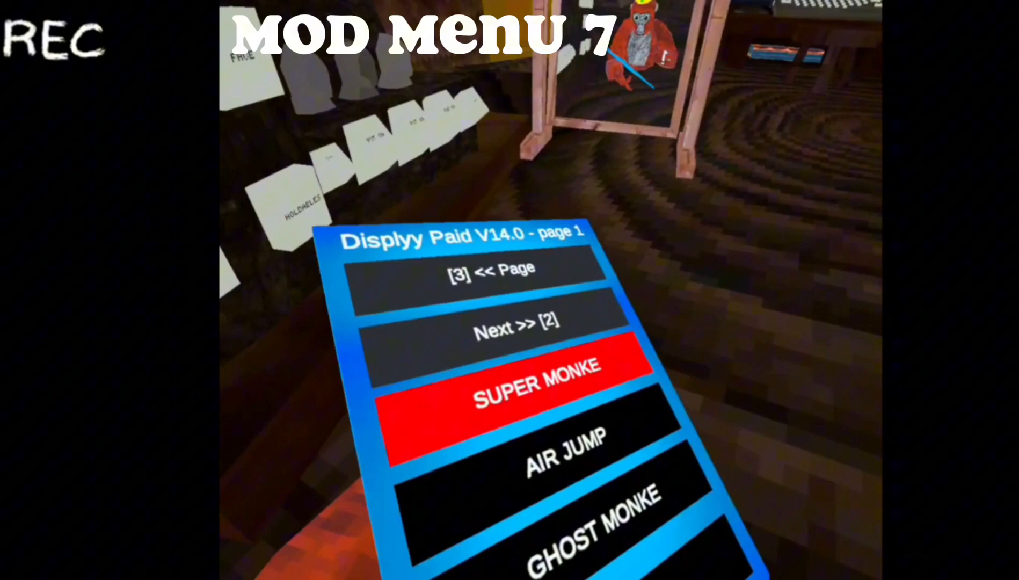
Step: Tap the red SUPER MONKE button on Displyy Paid V14.0 page 1
{"action": "left_click", "coordinate": [533, 361]}
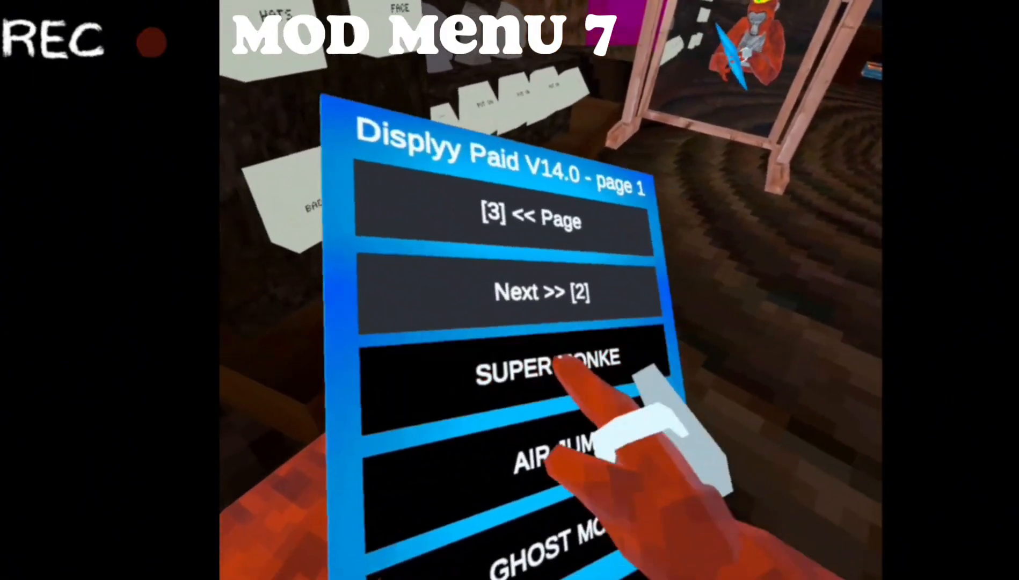